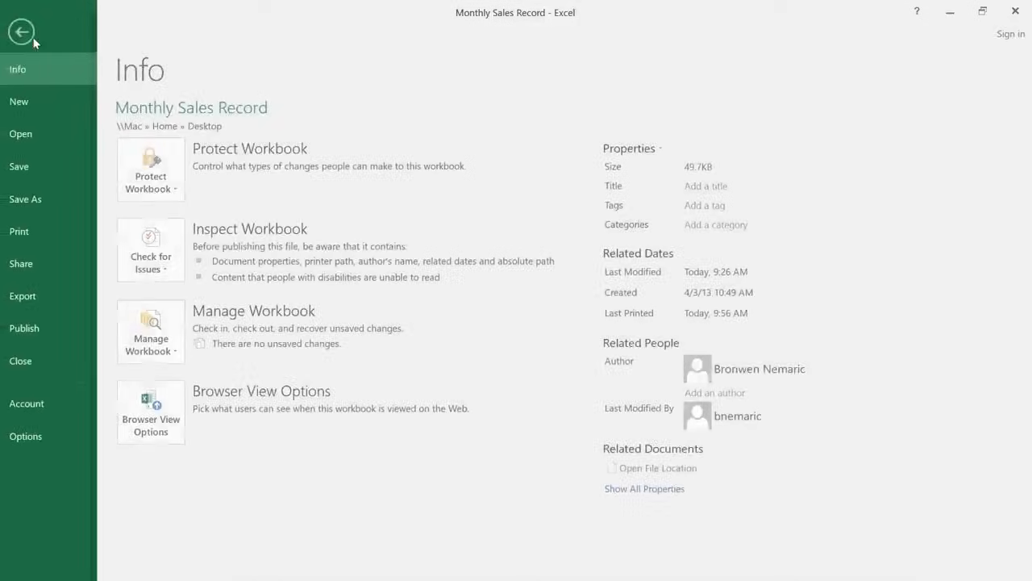
# - Open the Print page in File backstage to review the print-scope settings
pyautogui.click(21, 231)
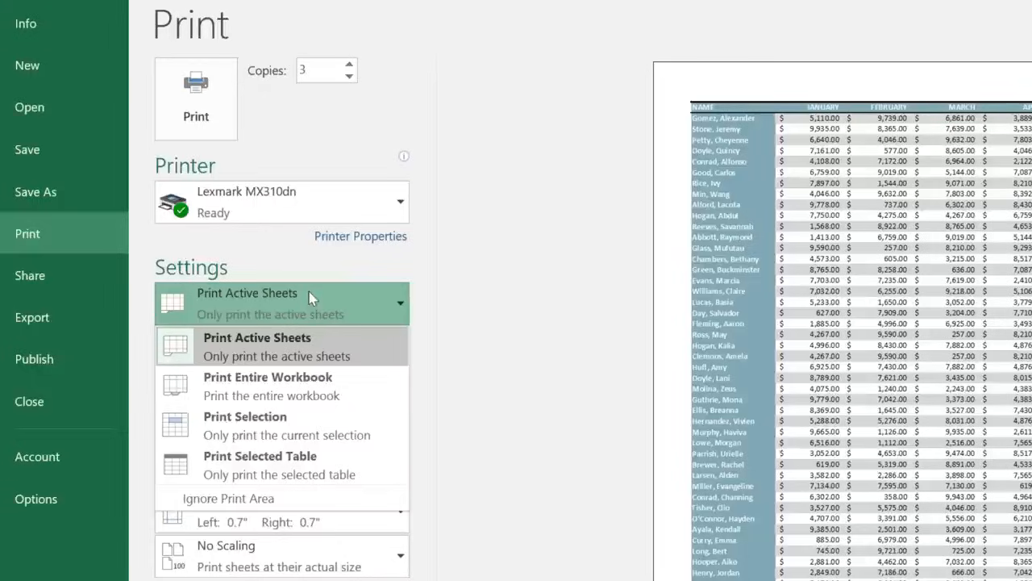
pyautogui.moveTo(315, 345)
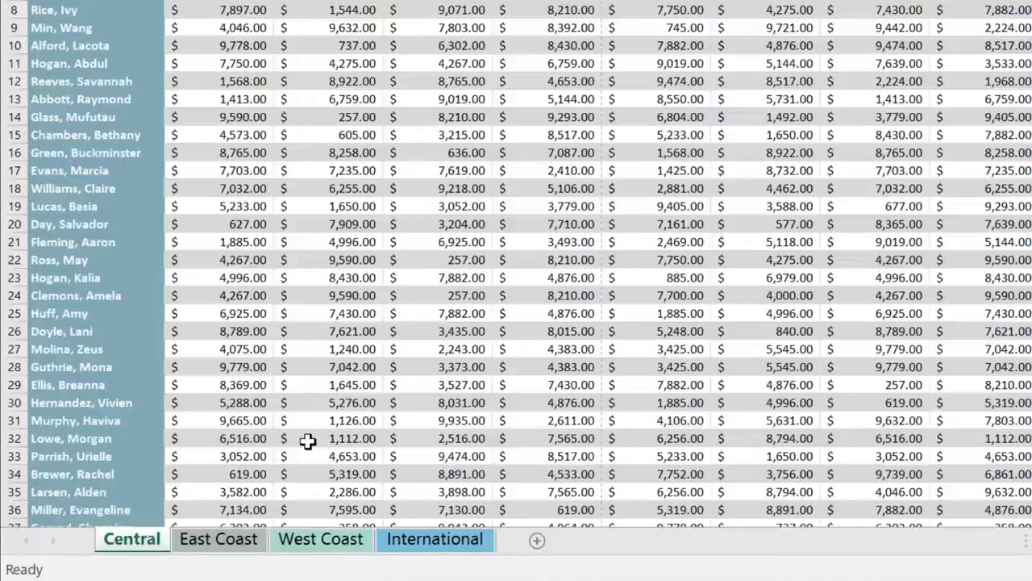
# - Check the West Coast sheet tab, then return to the Central sheet
pyautogui.click(132, 539)
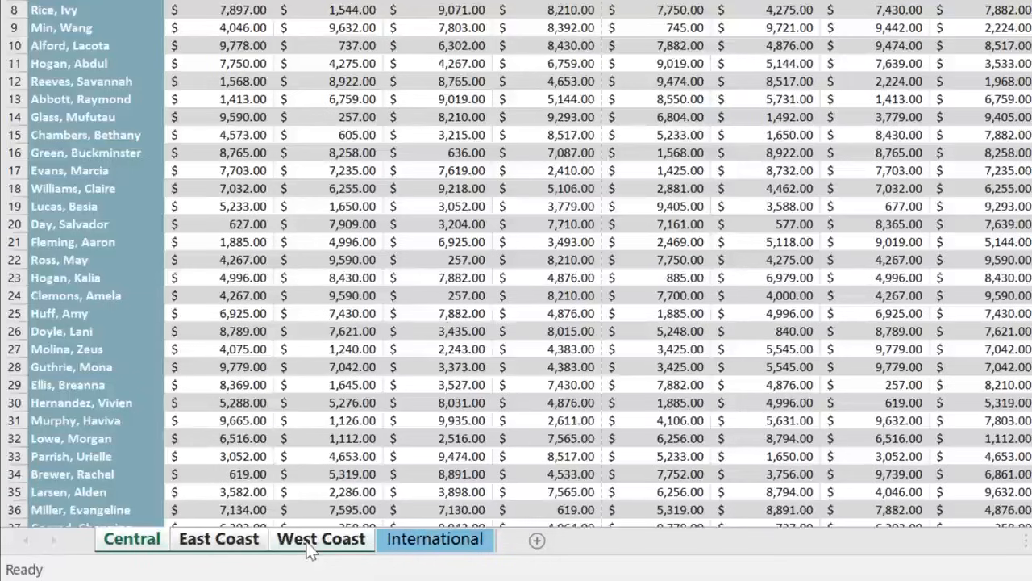
pyautogui.click(217, 538)
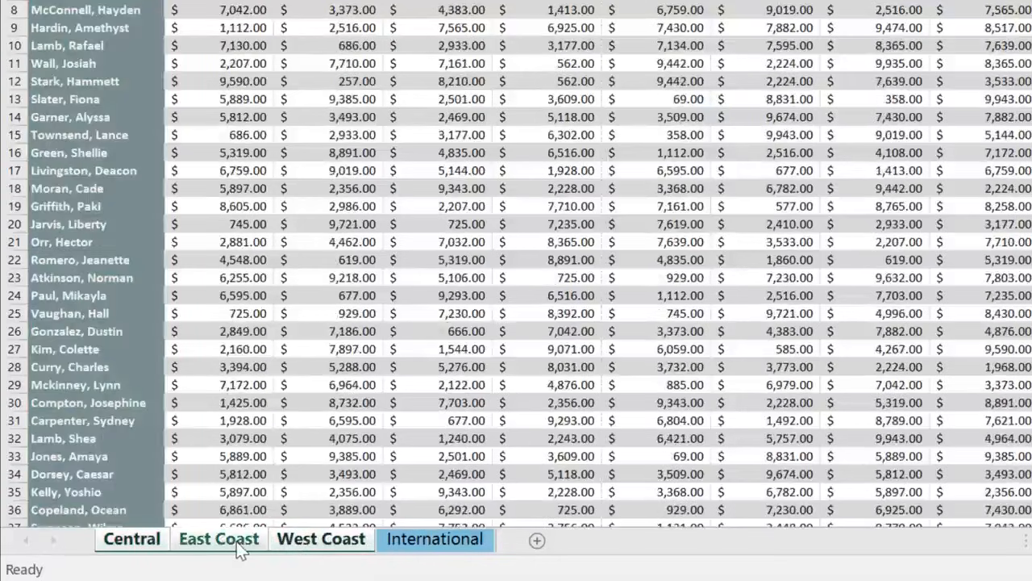
pyautogui.click(131, 539)
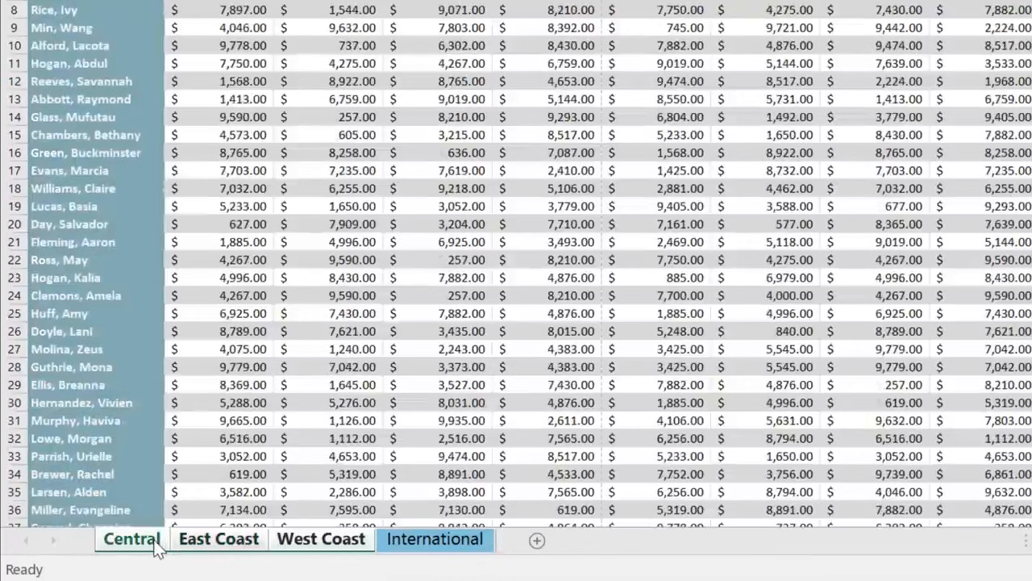
pyautogui.moveTo(181, 547)
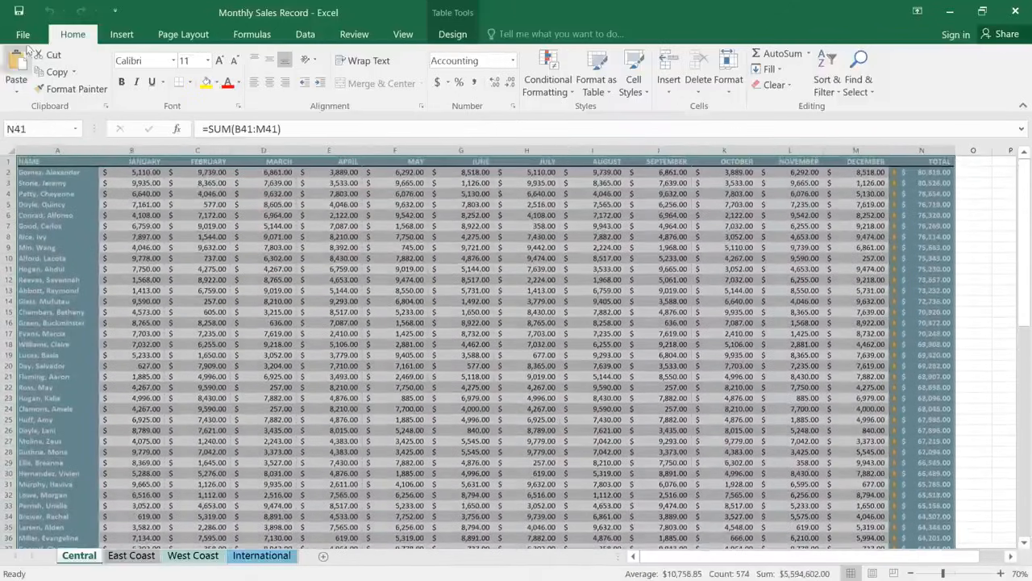
# - Change the print scope to Print Selection, cutting the preview to 3 pages
pyautogui.click(22, 34)
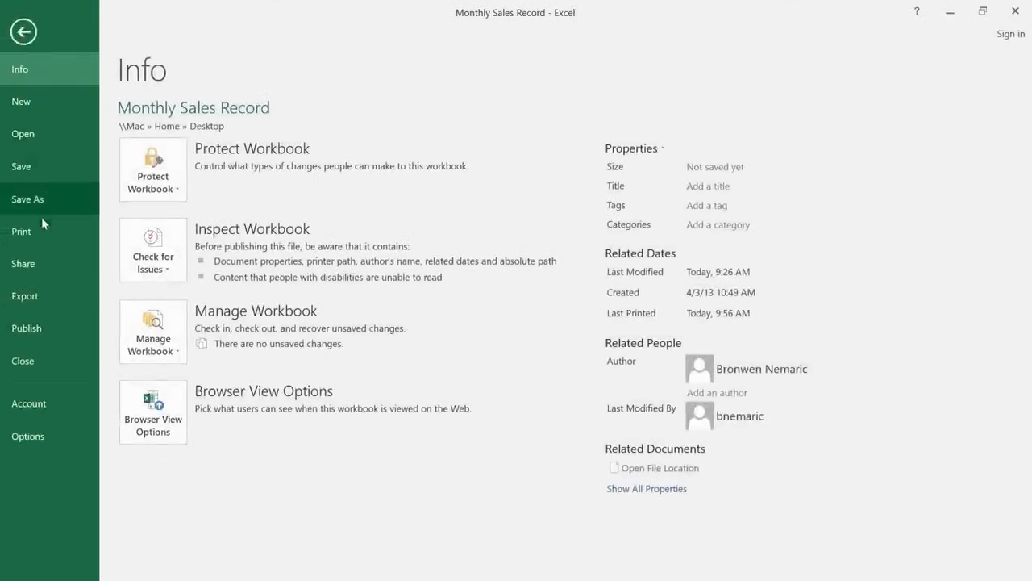
pyautogui.click(20, 231)
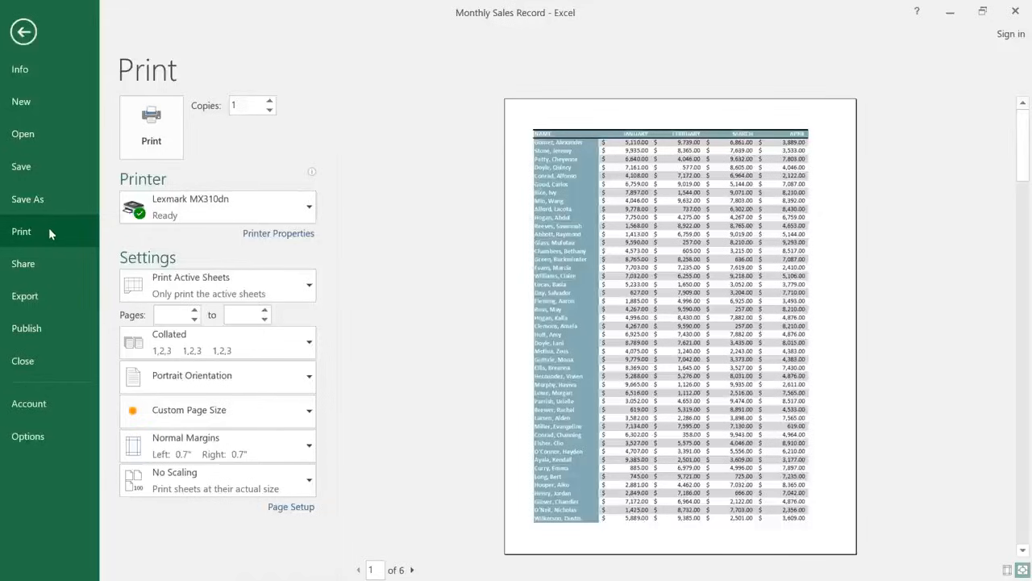
pyautogui.click(218, 284)
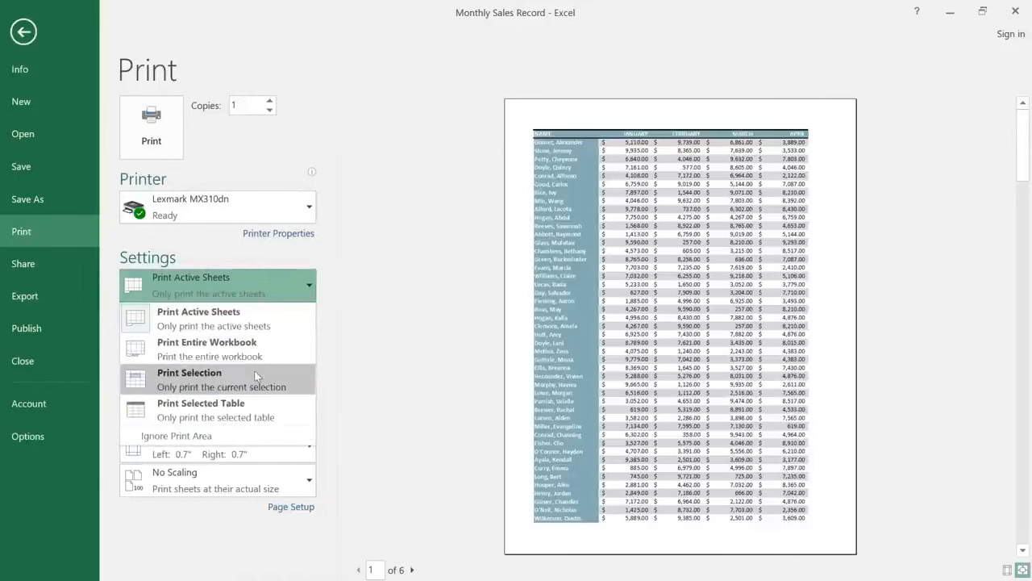
pyautogui.click(189, 372)
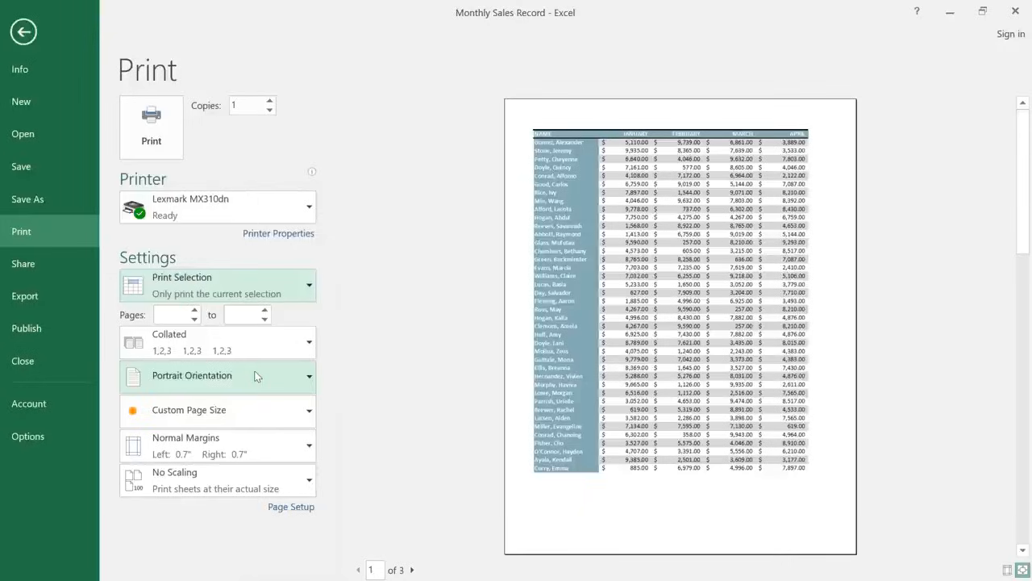
# - Switch the printout to Landscape Orientation, keeping Actual Size scaling
pyautogui.click(192, 375)
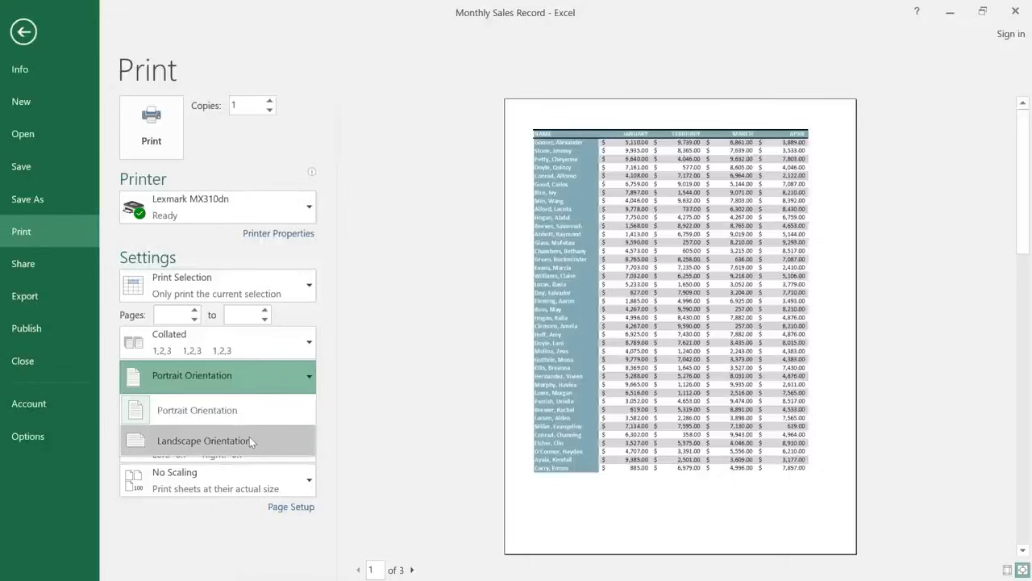
pyautogui.click(204, 441)
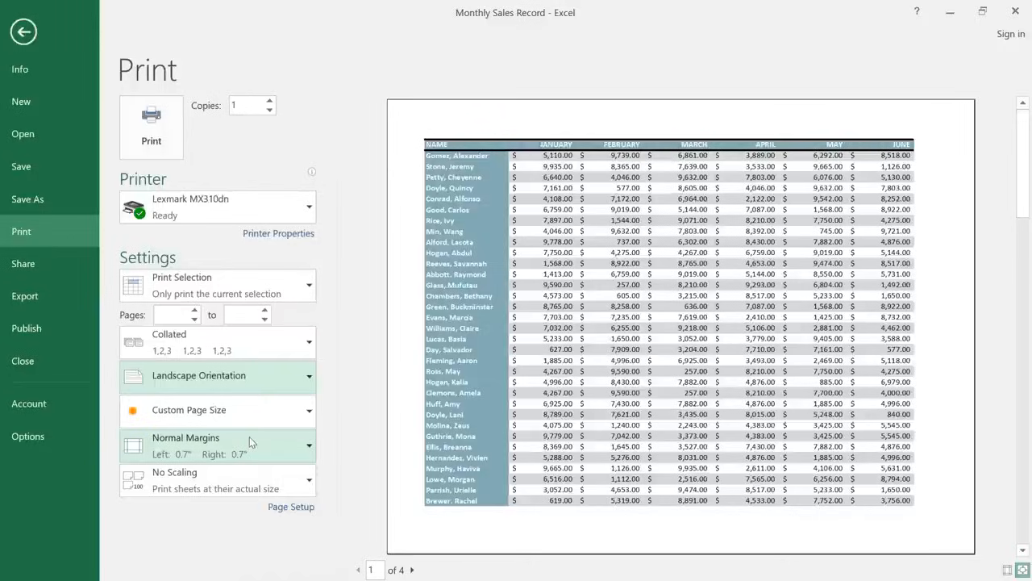
pyautogui.moveTo(237, 479)
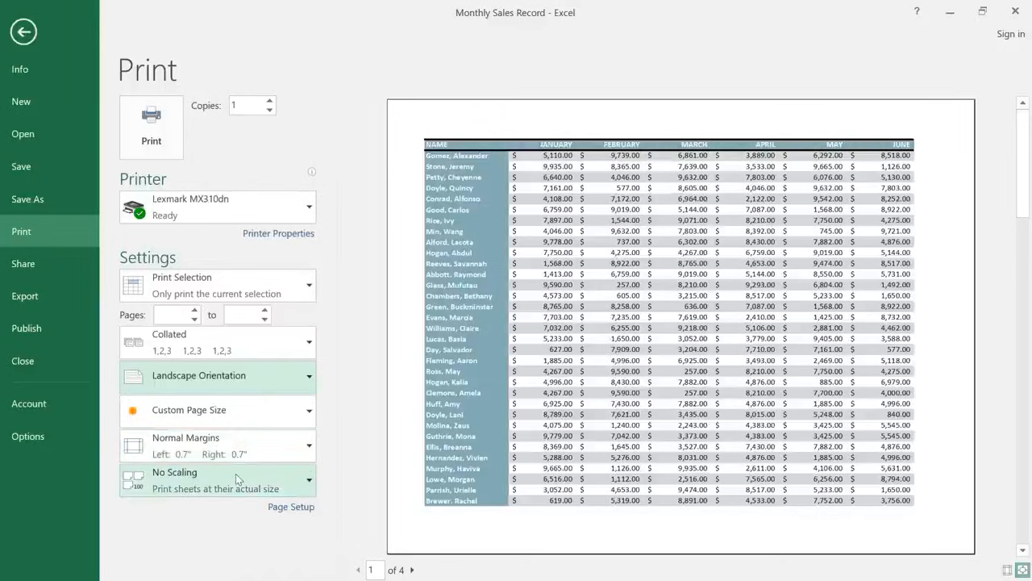
pyautogui.click(218, 480)
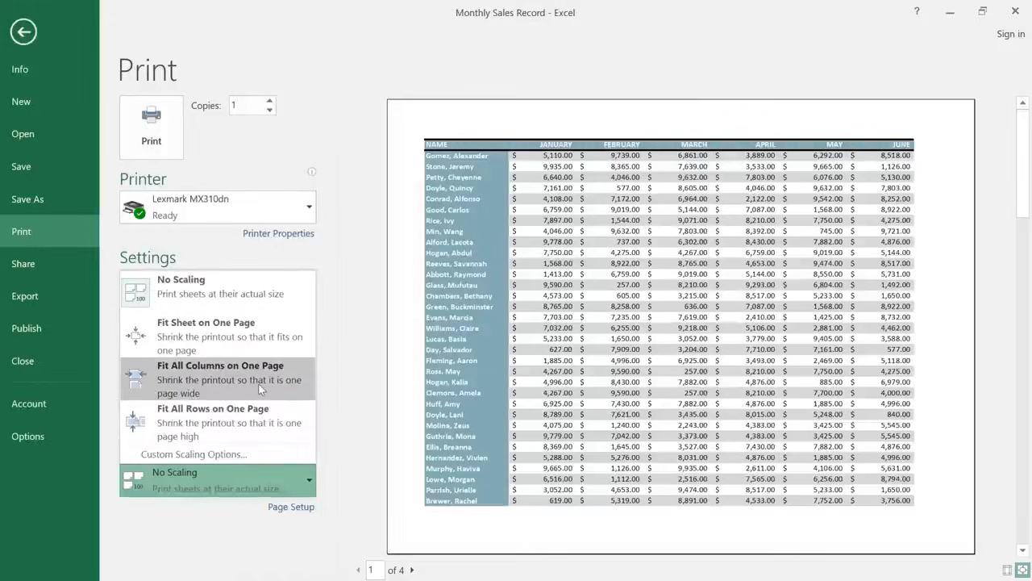
pyautogui.click(218, 379)
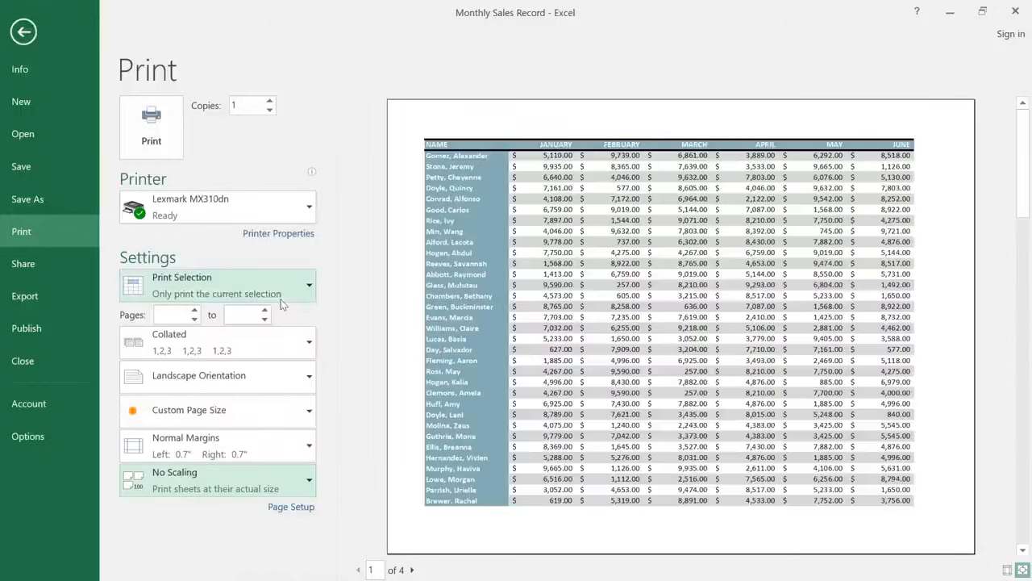
pyautogui.moveTo(359, 476)
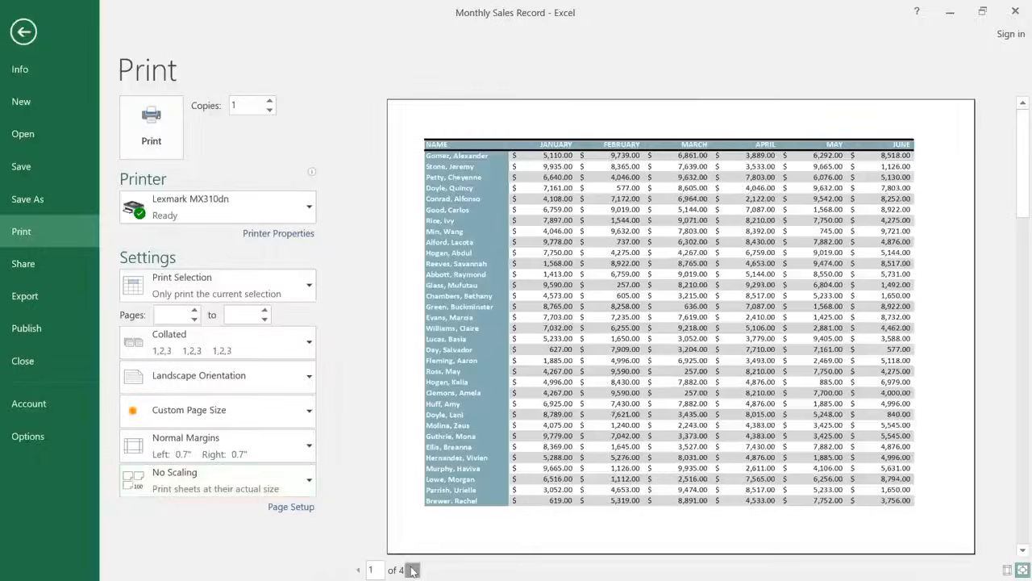
pyautogui.click(412, 569)
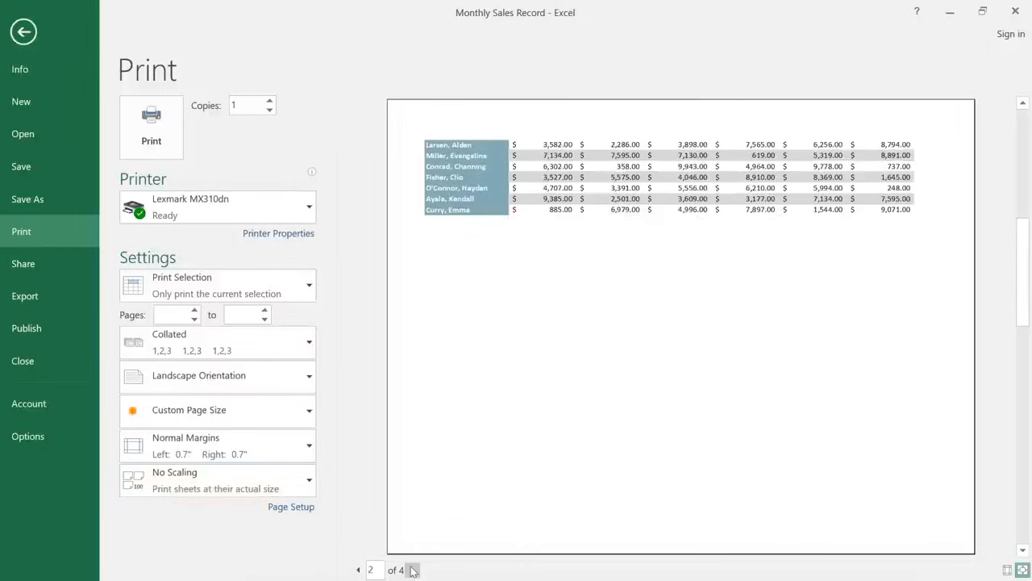
pyautogui.click(413, 570)
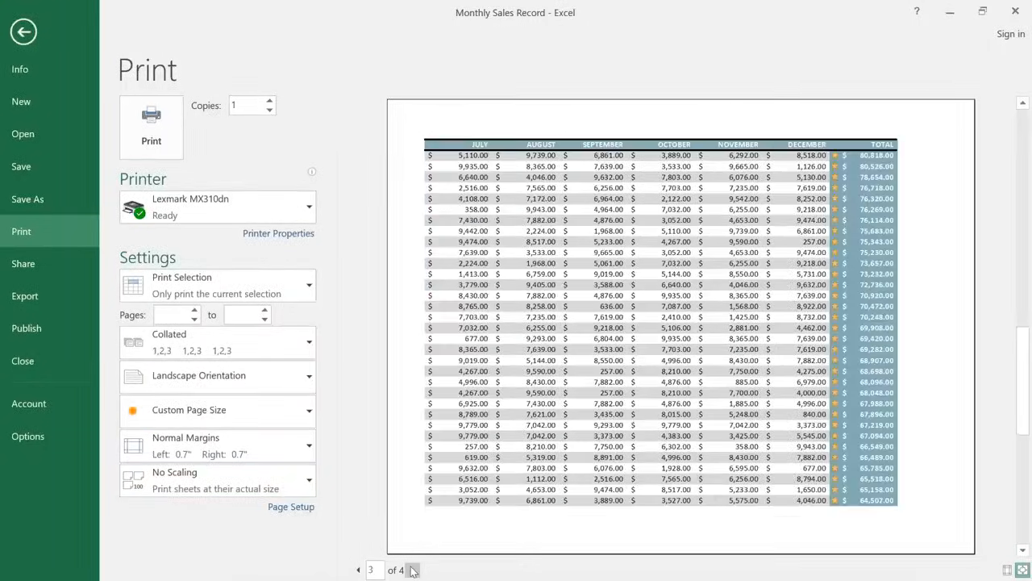
pyautogui.click(413, 570)
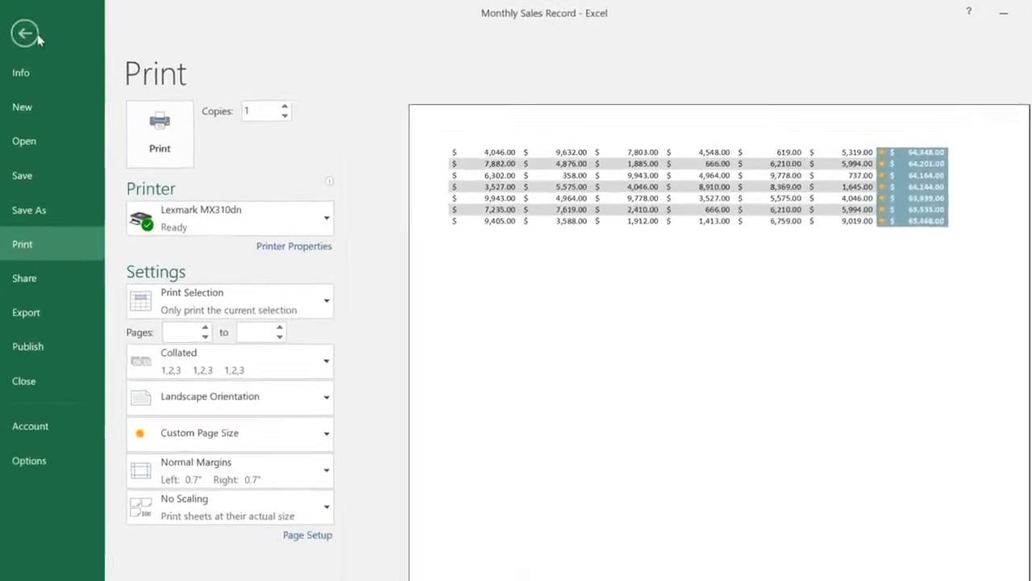
# - Set Print Titles to repeat row $1:$1 at top and column $A:$A at left
pyautogui.click(25, 32)
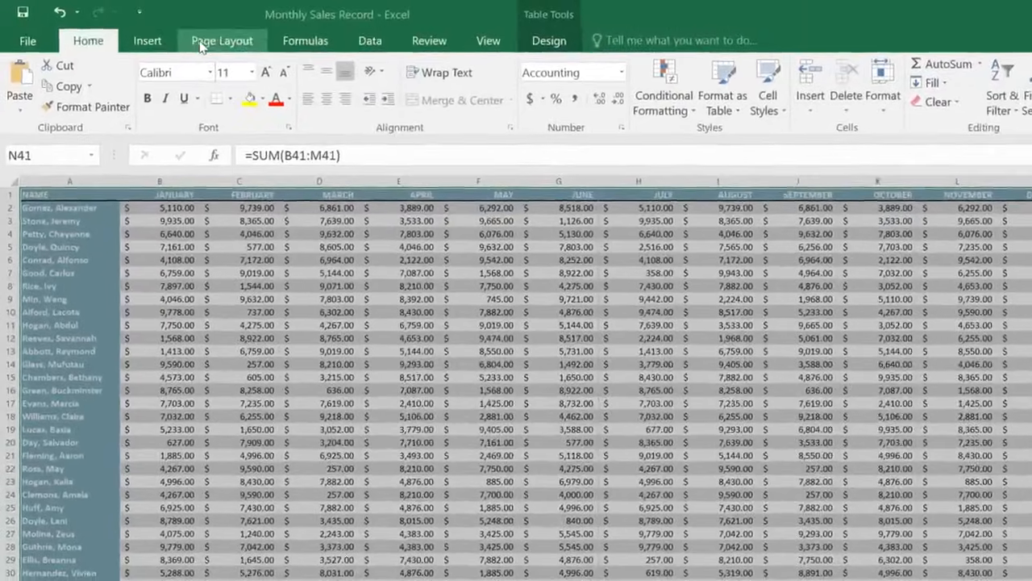
pyautogui.click(221, 40)
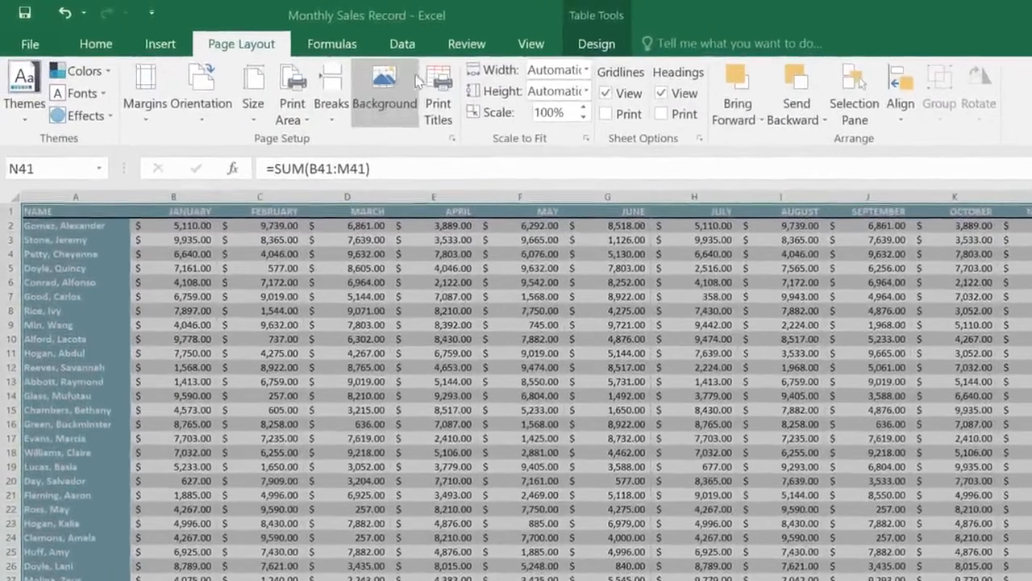
pyautogui.click(438, 93)
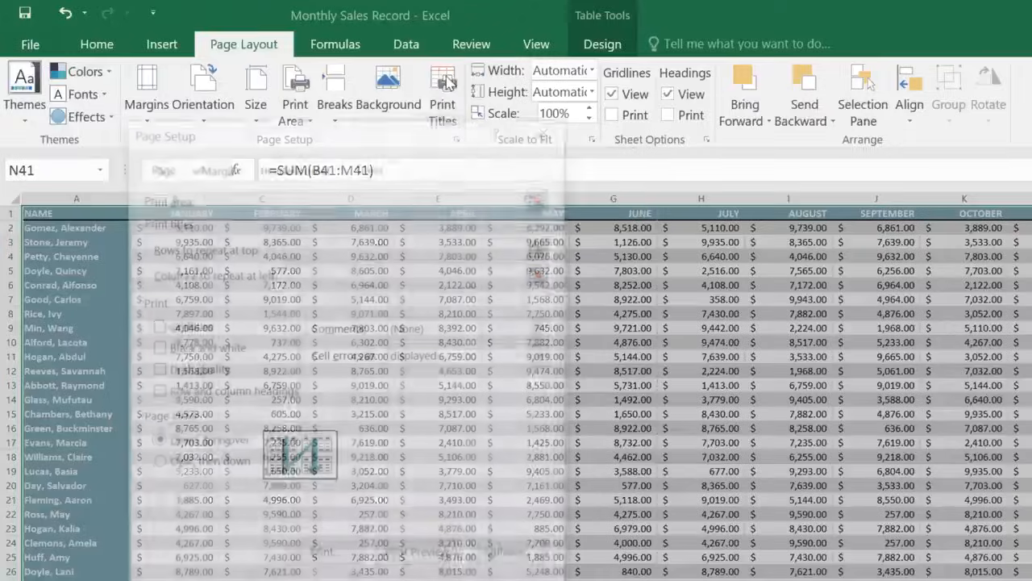
pyautogui.click(442, 89)
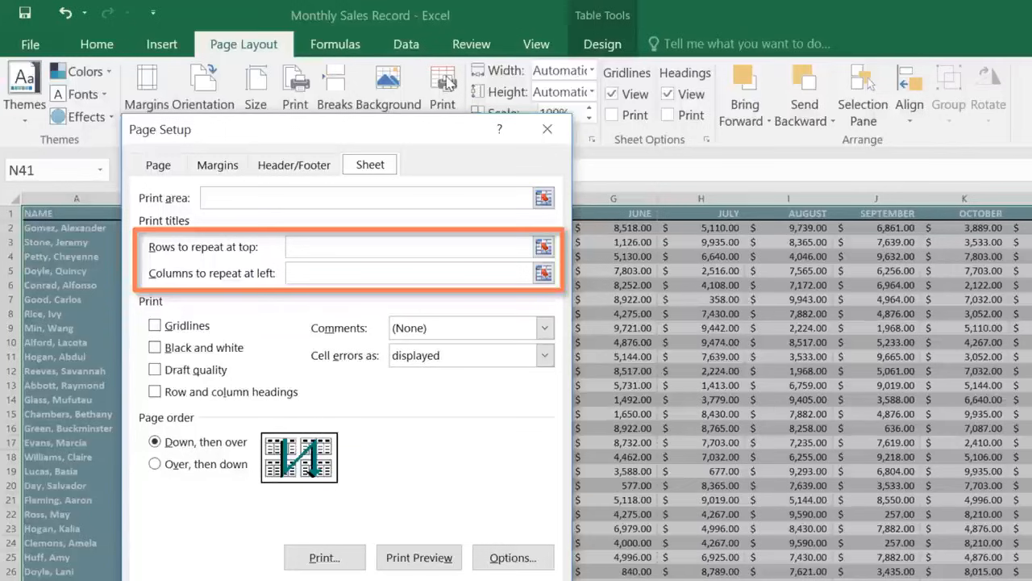
pyautogui.click(544, 246)
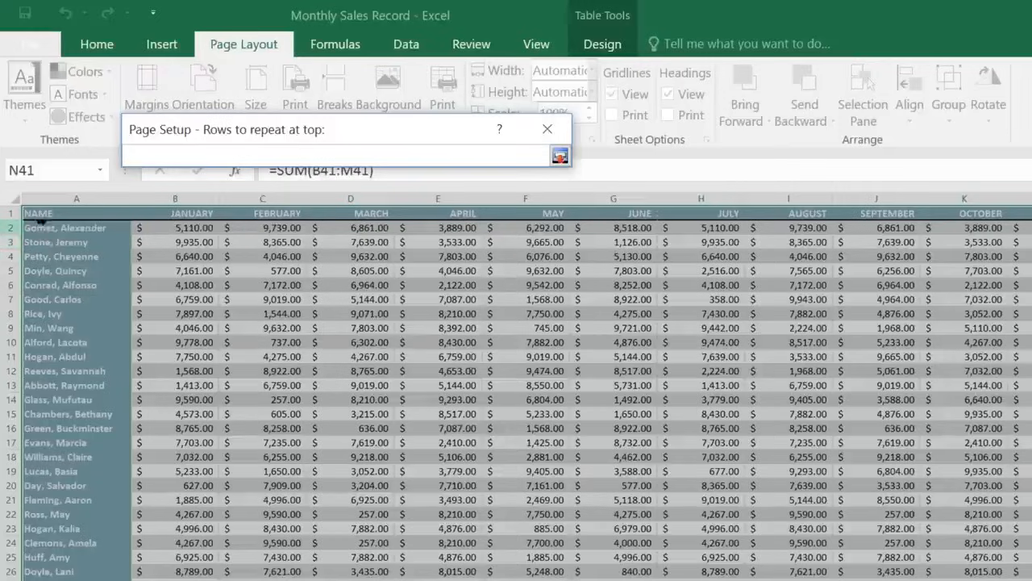
pyautogui.click(11, 212)
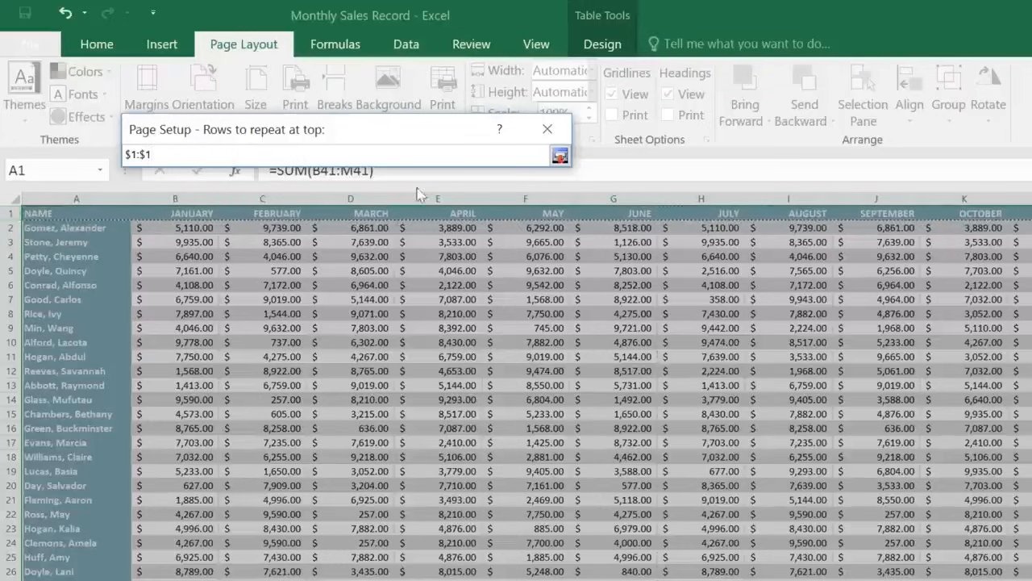
pyautogui.click(560, 155)
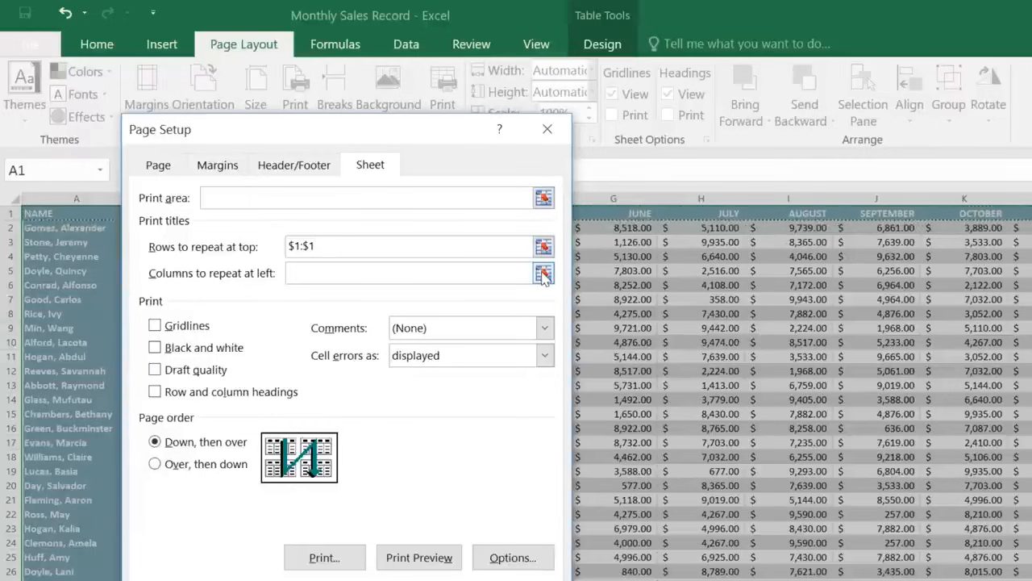
pyautogui.click(543, 273)
pyautogui.write('$A:$A')
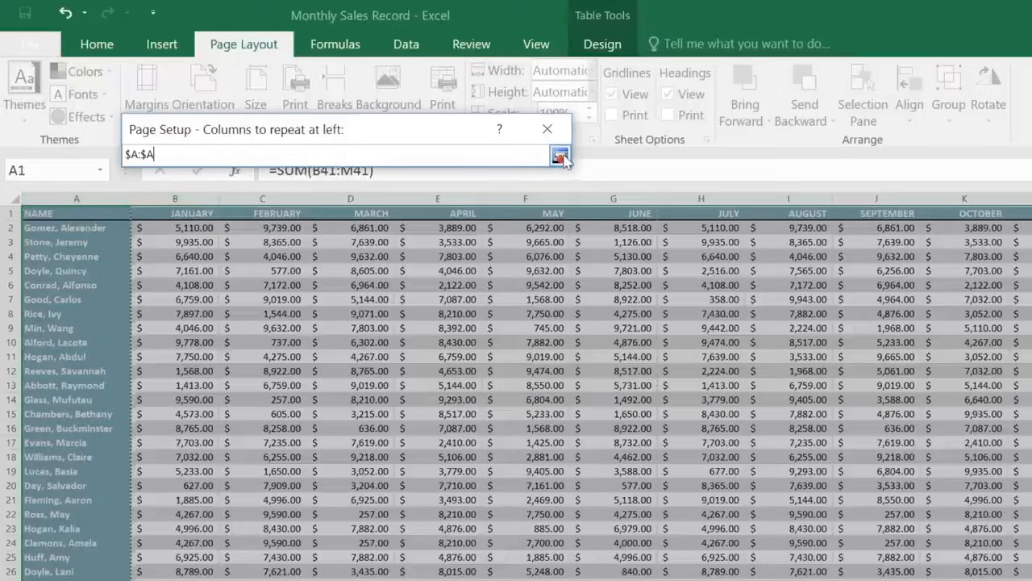
pyautogui.click(560, 155)
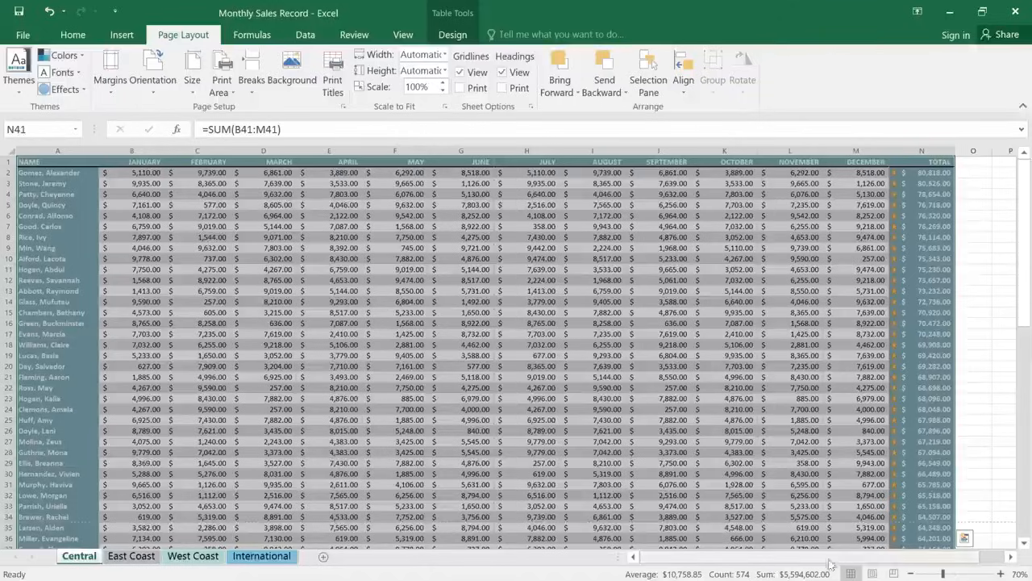
pyautogui.moveTo(894, 573)
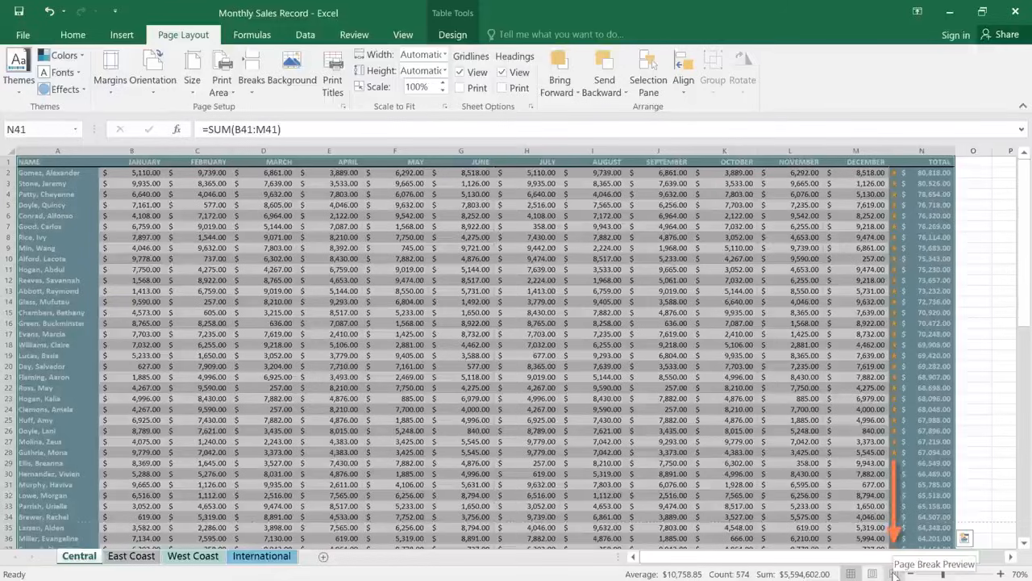
# - Switch the Central sheet to Page Break Preview from the status bar
pyautogui.click(894, 573)
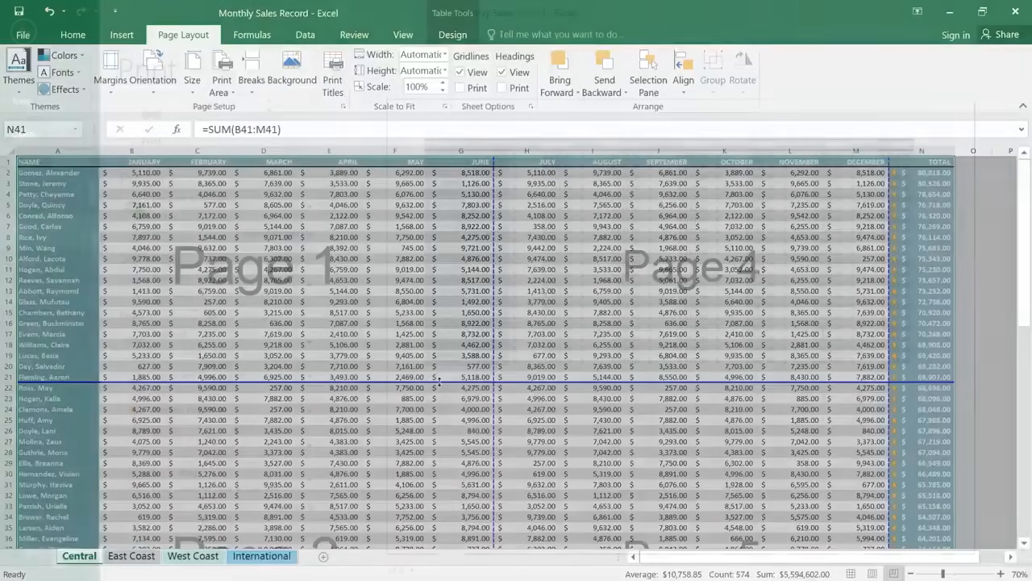
# - Open the print preview and step through the six landscape pages
pyautogui.click(23, 33)
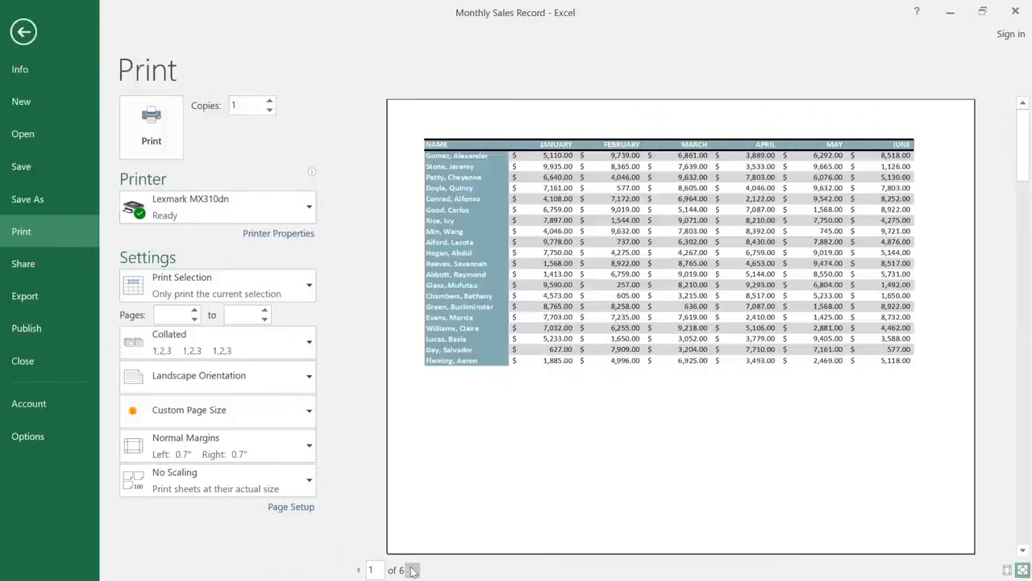
pyautogui.click(413, 570)
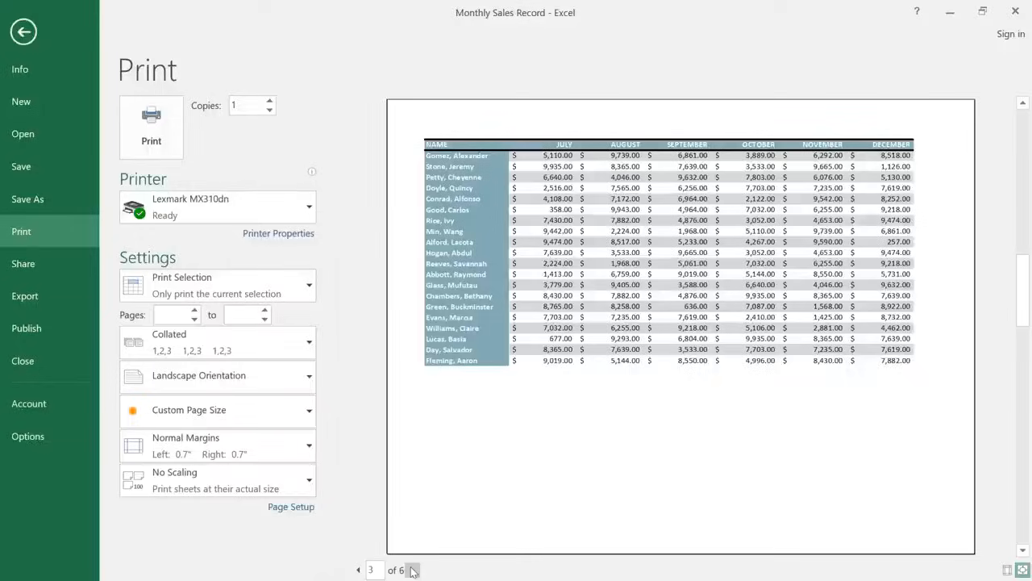
pyautogui.click(412, 570)
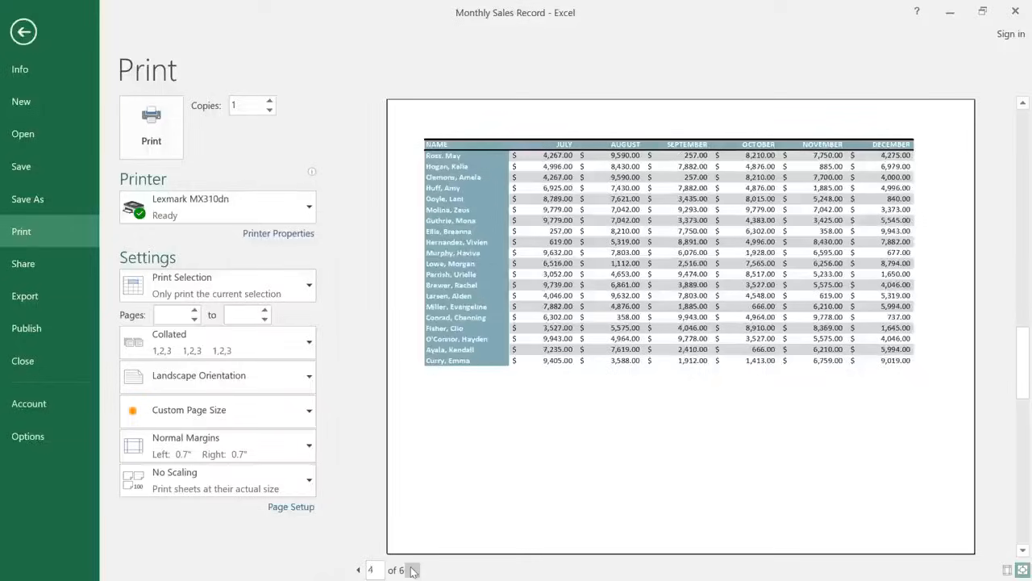
pyautogui.click(412, 571)
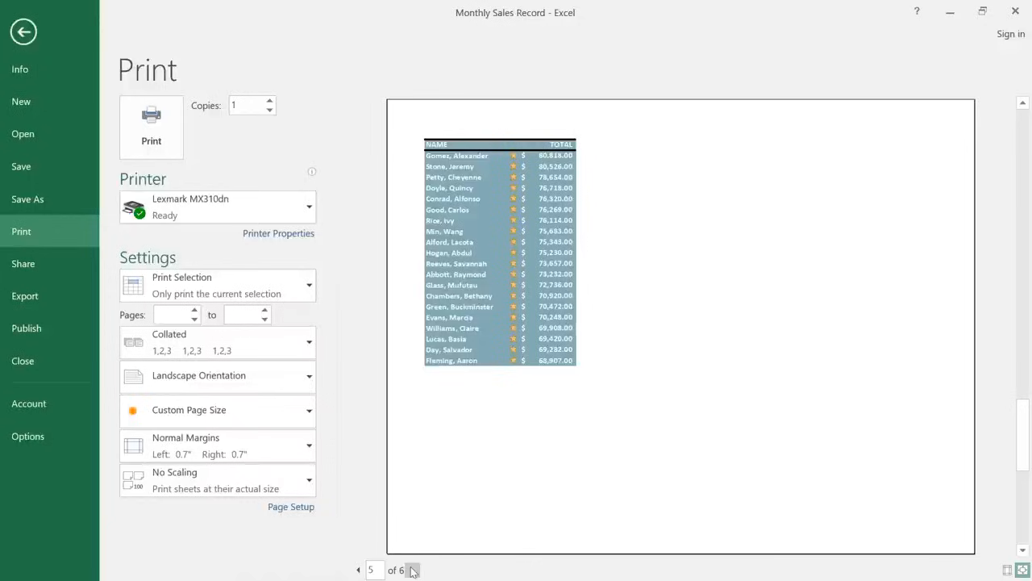
pyautogui.moveTo(984, 570)
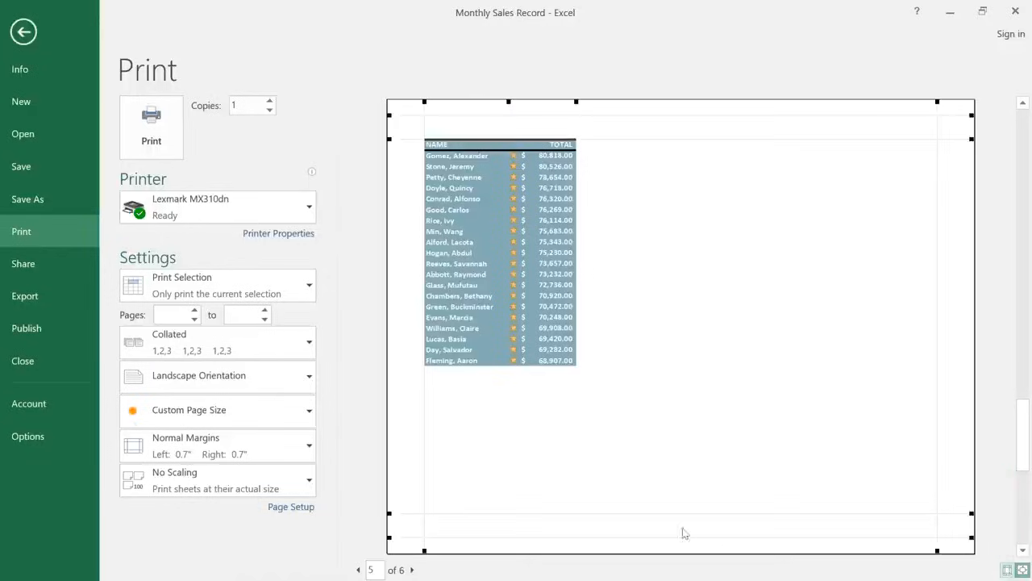
# - Apply Narrow Margins, reducing the landscape preview to 4 pages
pyautogui.click(218, 446)
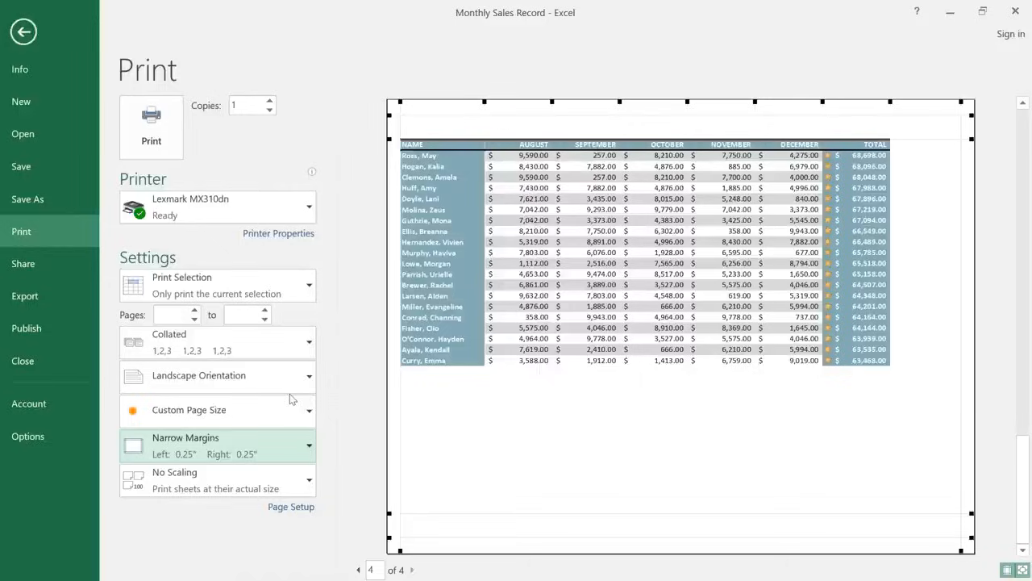
pyautogui.moveTo(231, 281)
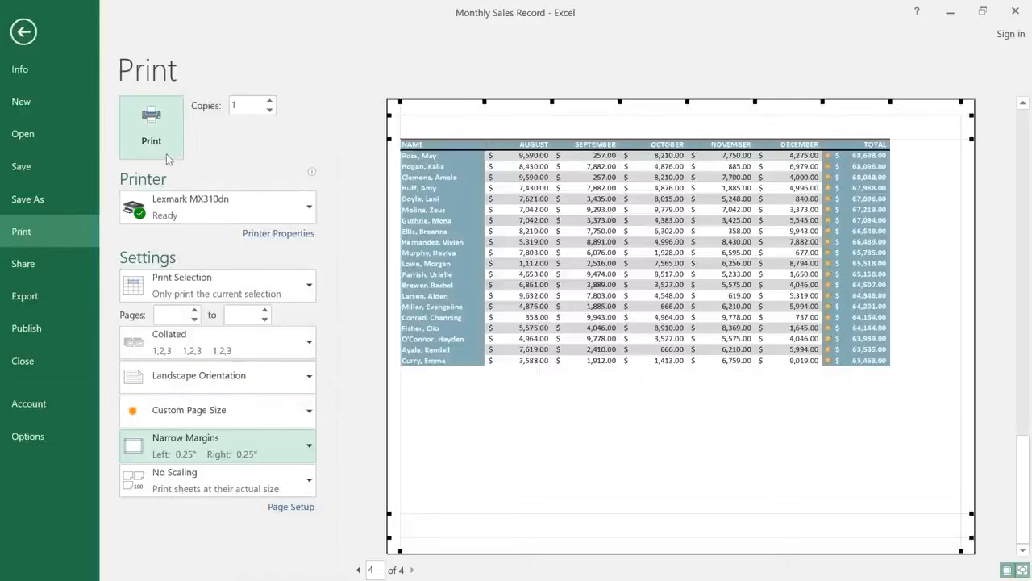
# - Print the 4-page selection on the Lexmark MX310dn printer
pyautogui.click(151, 117)
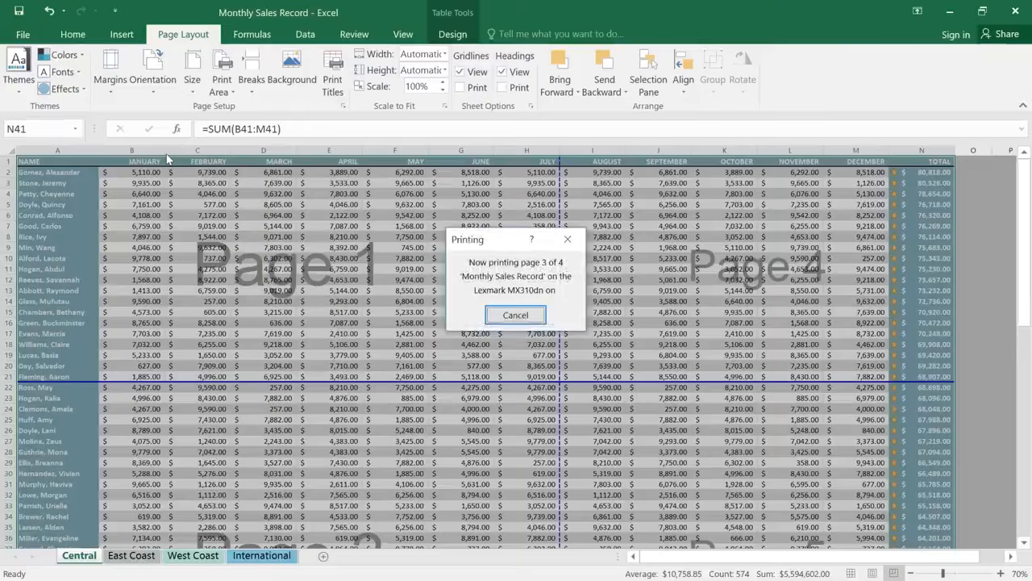
pyautogui.click(515, 315)
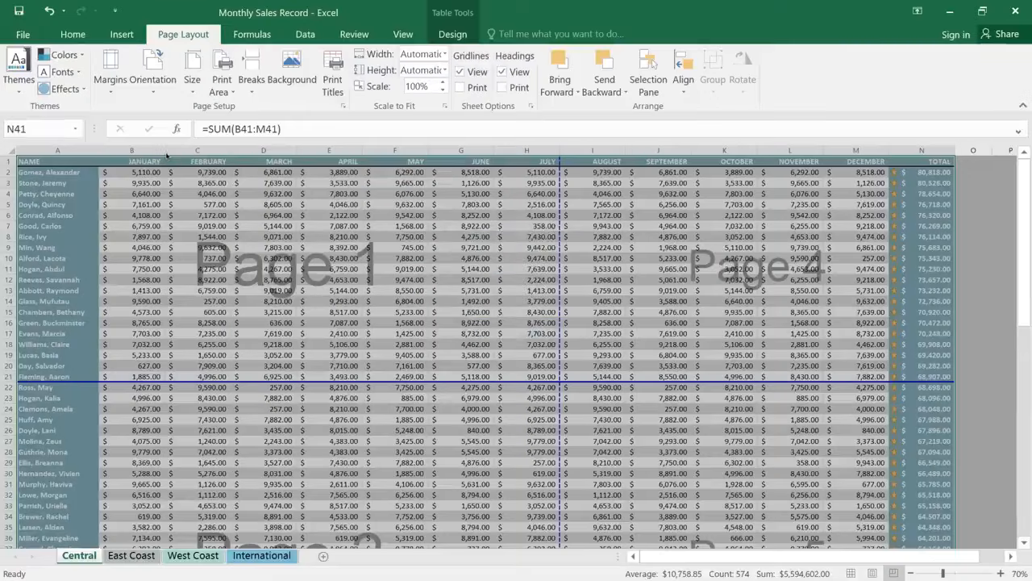